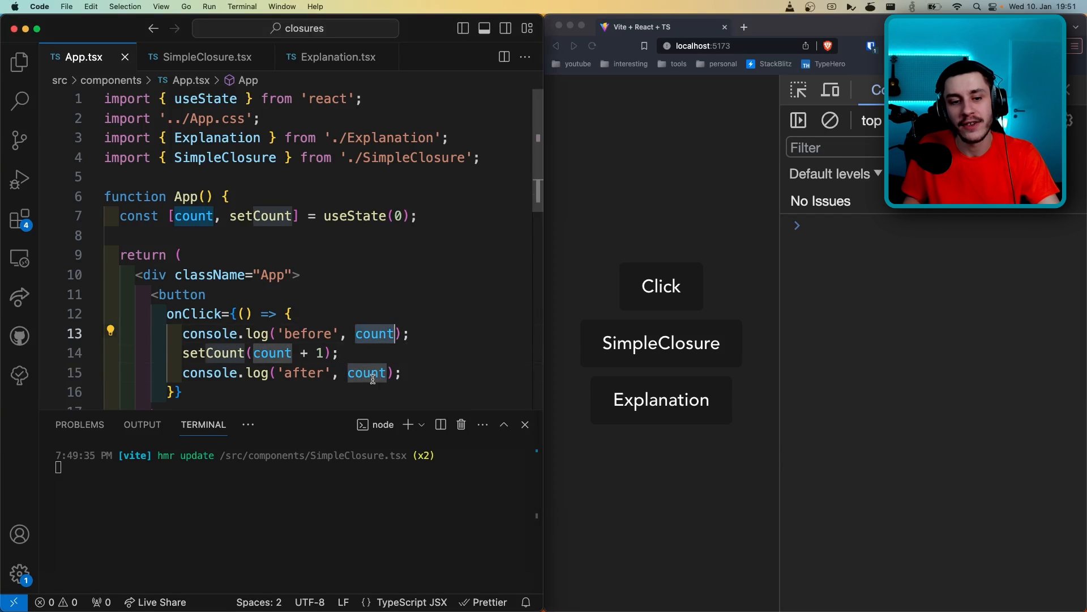
- Press the counter button to log before/after counts 0, 1 and 2, then return to App.tsx
{"action": "left_click", "coordinate": [660, 285]}
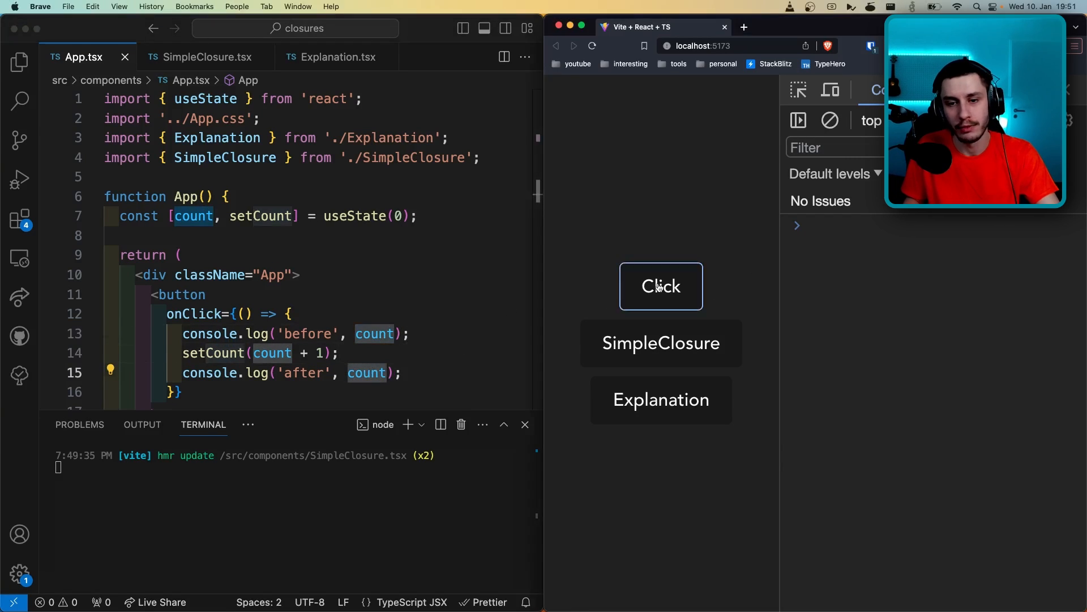
{"action": "left_click", "coordinate": [659, 286]}
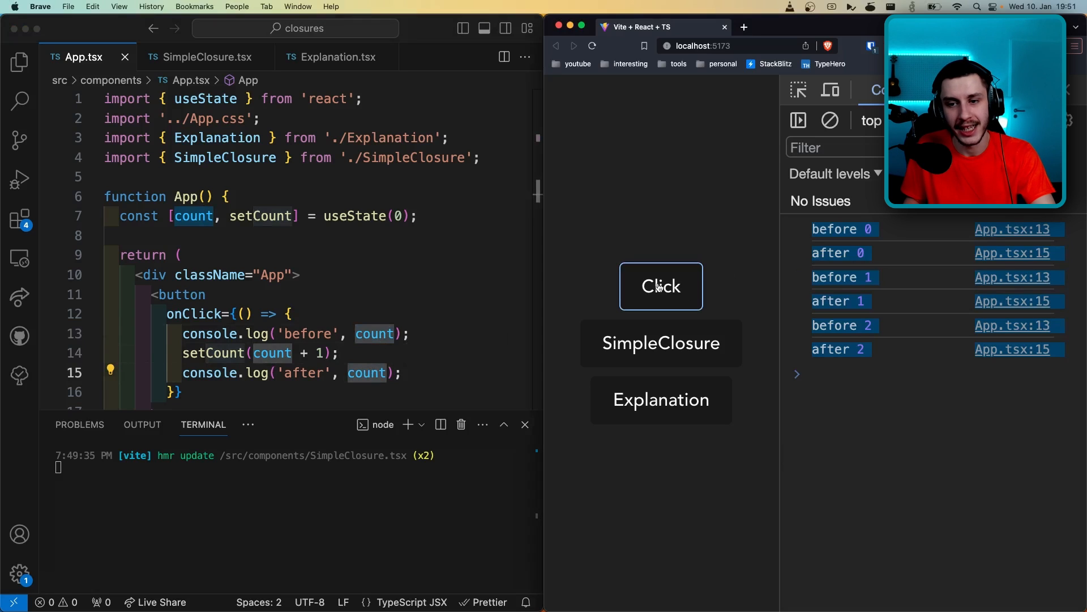
{"action": "mouse_move", "coordinate": [856, 263]}
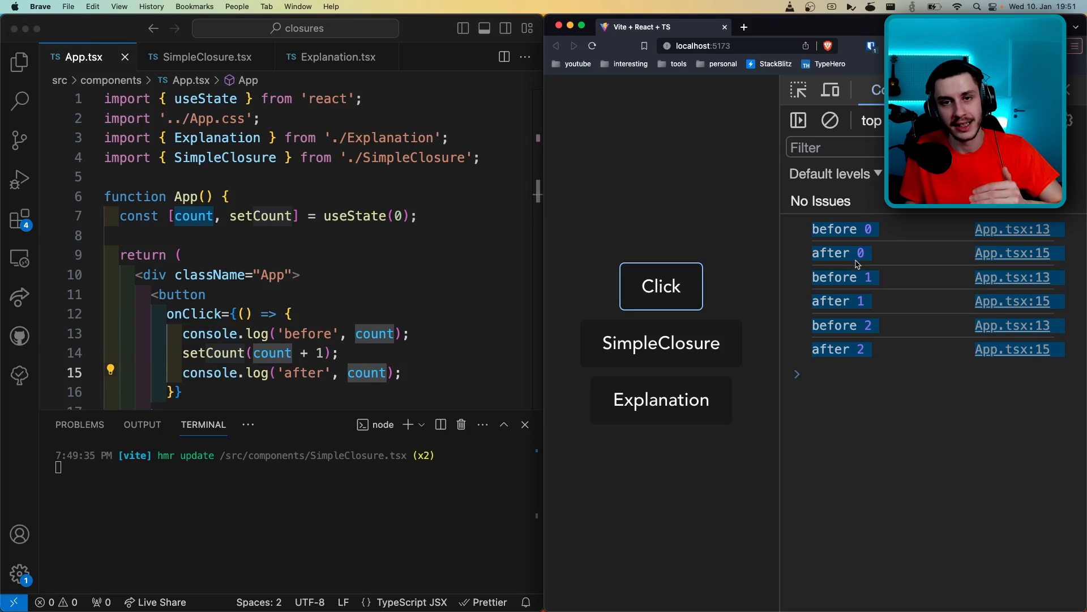
{"action": "mouse_move", "coordinate": [691, 213]}
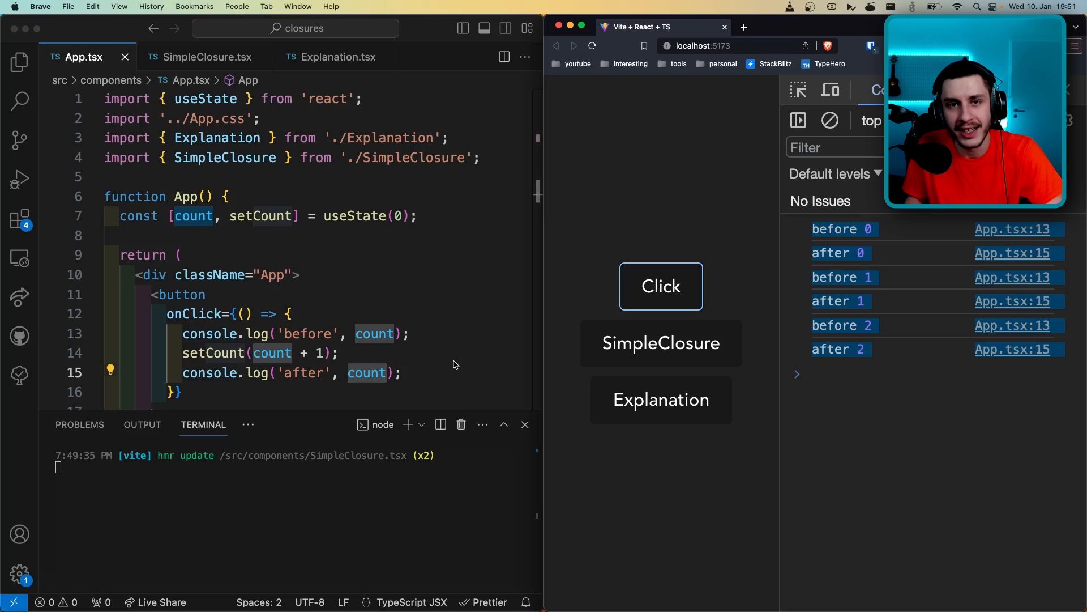
{"action": "left_click", "coordinate": [172, 353]}
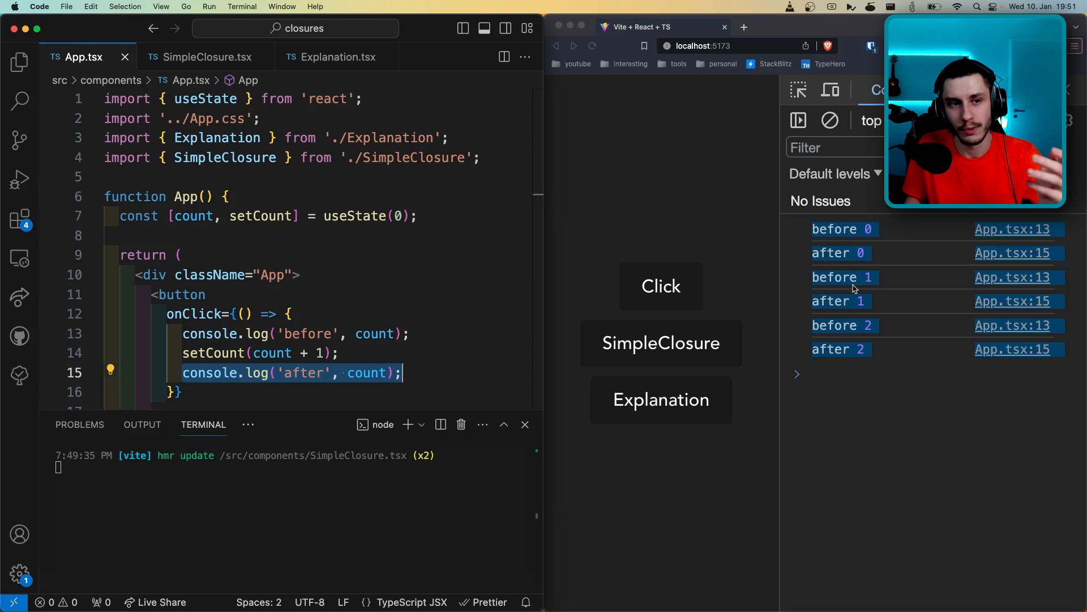
{"action": "mouse_move", "coordinate": [820, 285]}
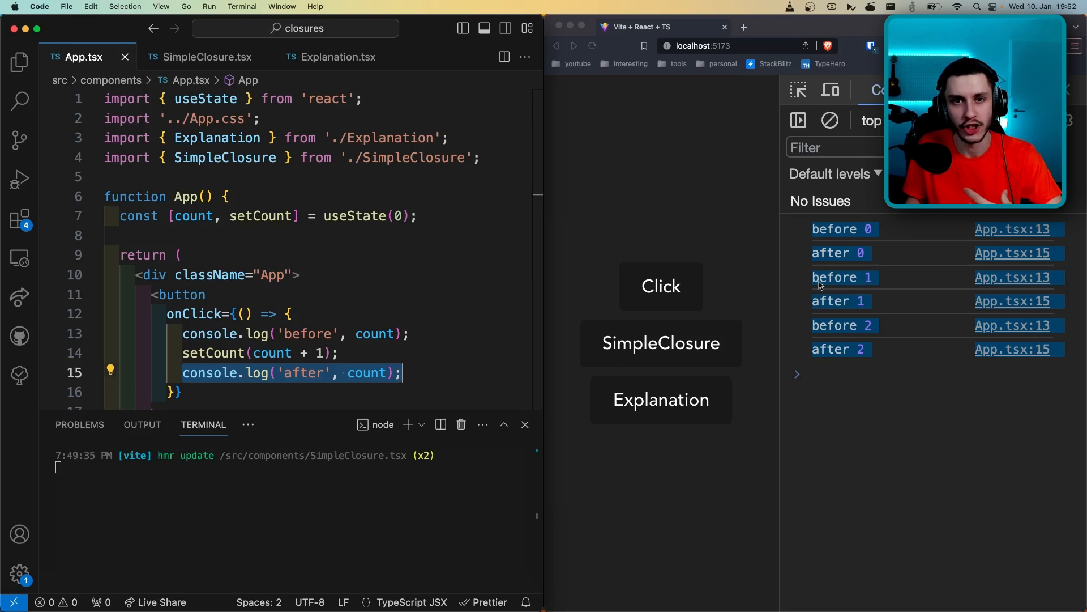
- Open SimpleClosure.tsx, run the SimpleClosure example, and inspect the x constant inside foo
{"action": "left_click", "coordinate": [201, 56]}
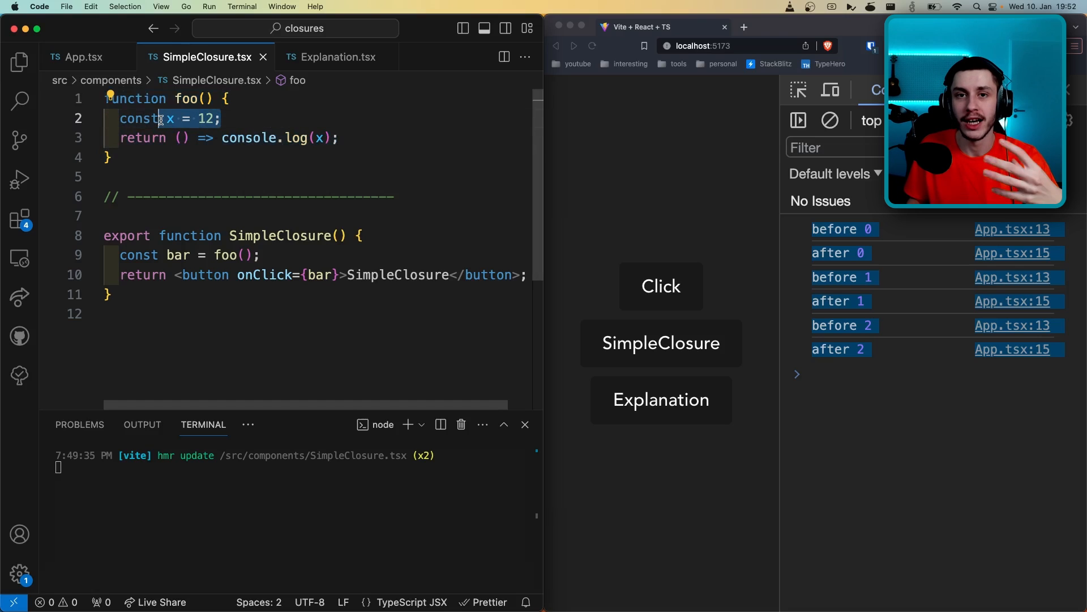
{"action": "mouse_move", "coordinate": [677, 333]}
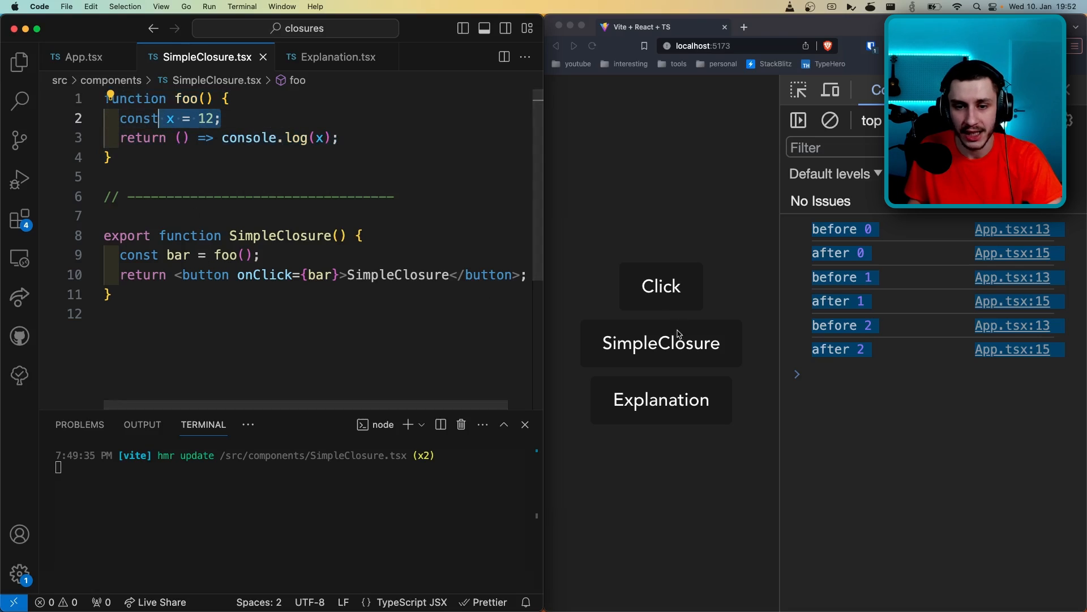
{"action": "left_click", "coordinate": [660, 285]}
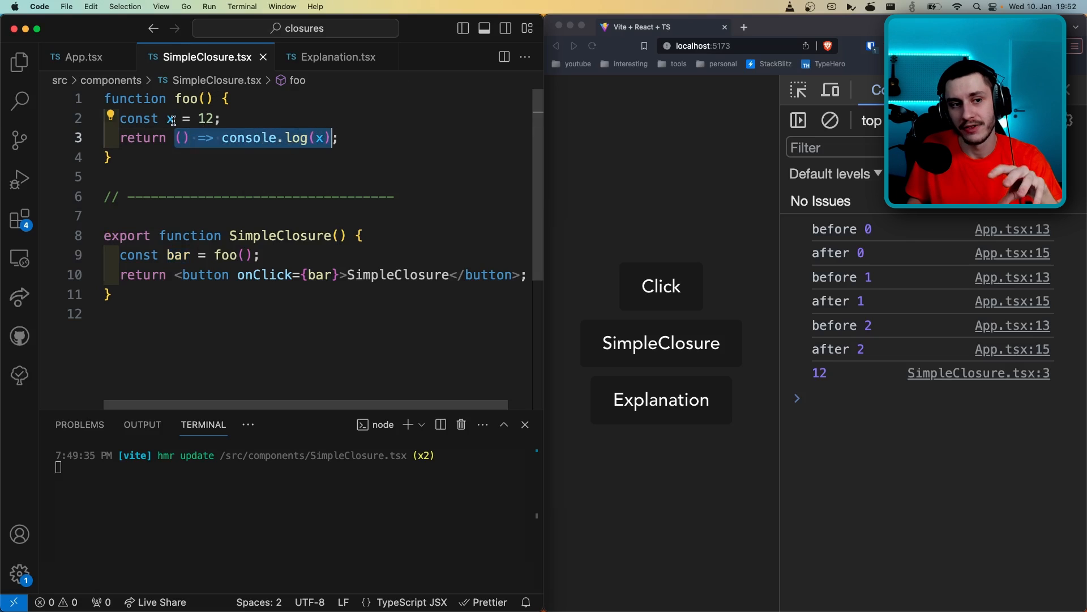
{"action": "mouse_move", "coordinate": [171, 118]}
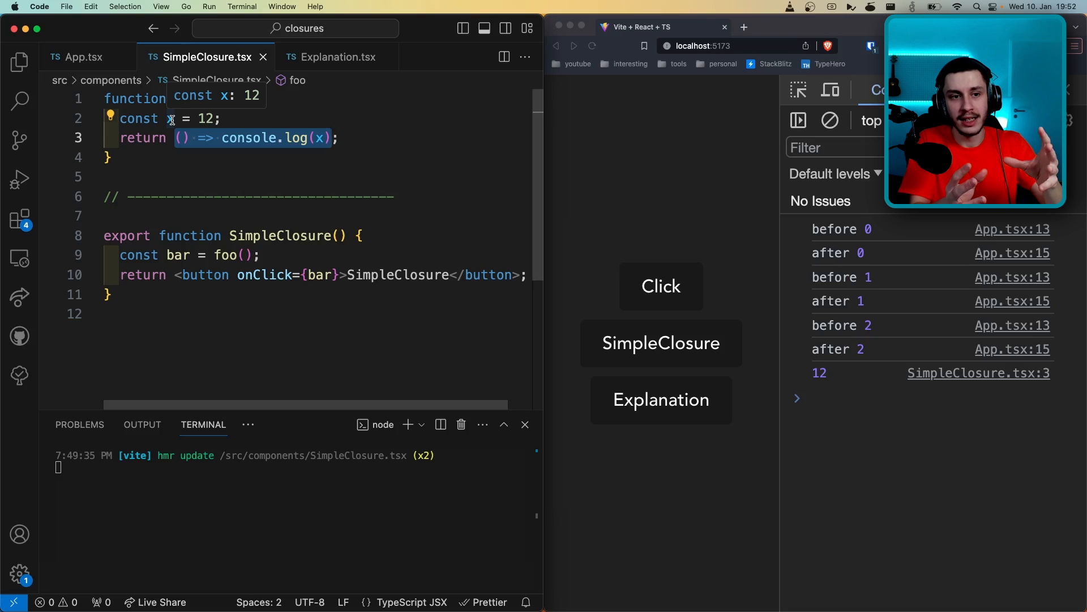
{"action": "left_click", "coordinate": [170, 118]}
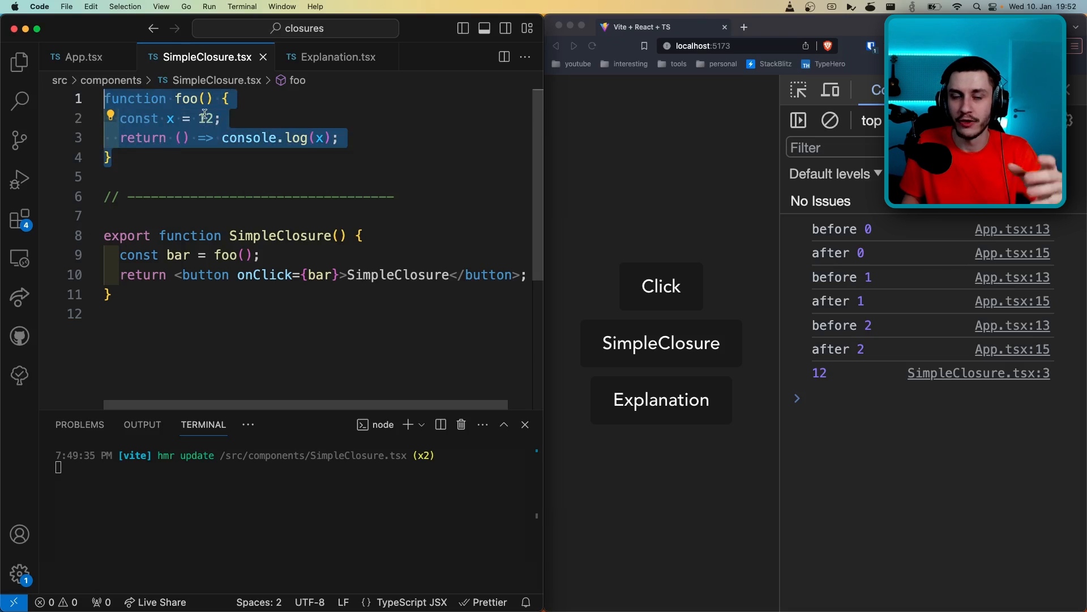
{"action": "left_click", "coordinate": [167, 117]}
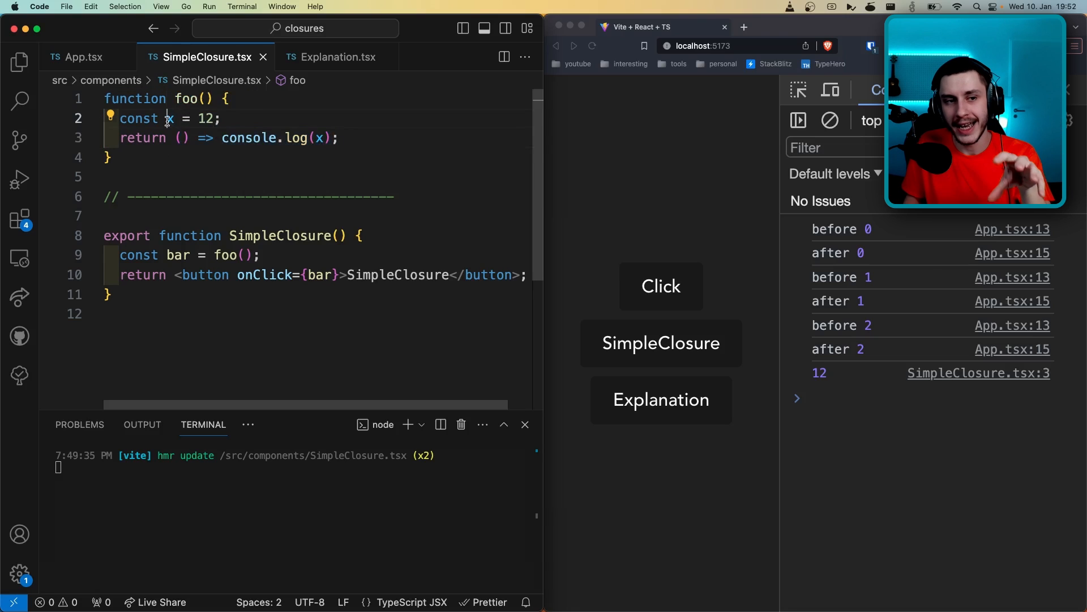
- Highlight foo's returned arrow function and the bar variable, then rerun SimpleClosure
{"action": "double_click", "coordinate": [189, 118]}
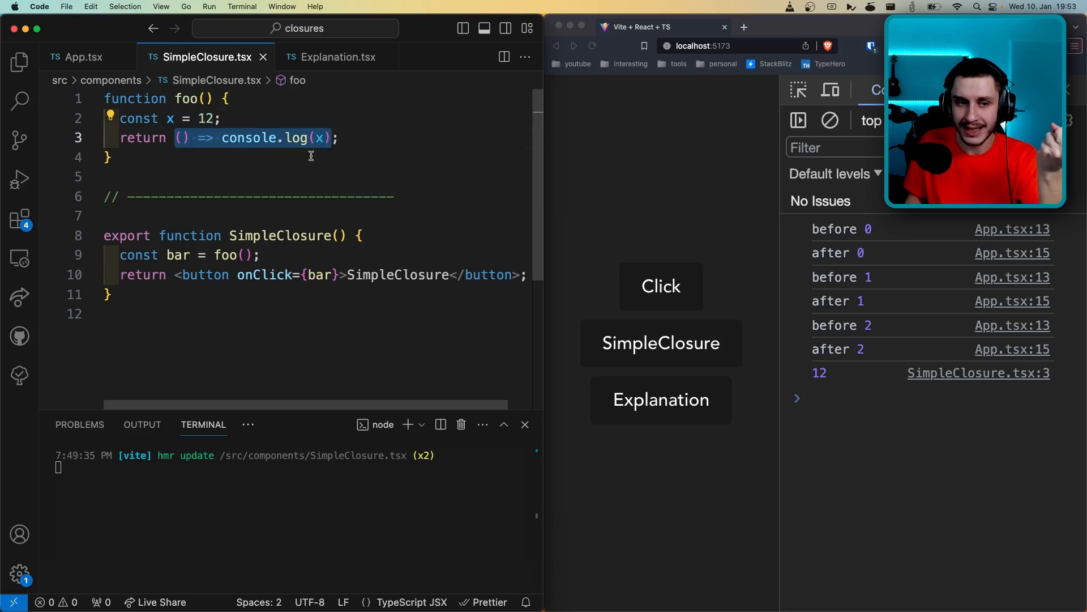
{"action": "double_click", "coordinate": [177, 254]}
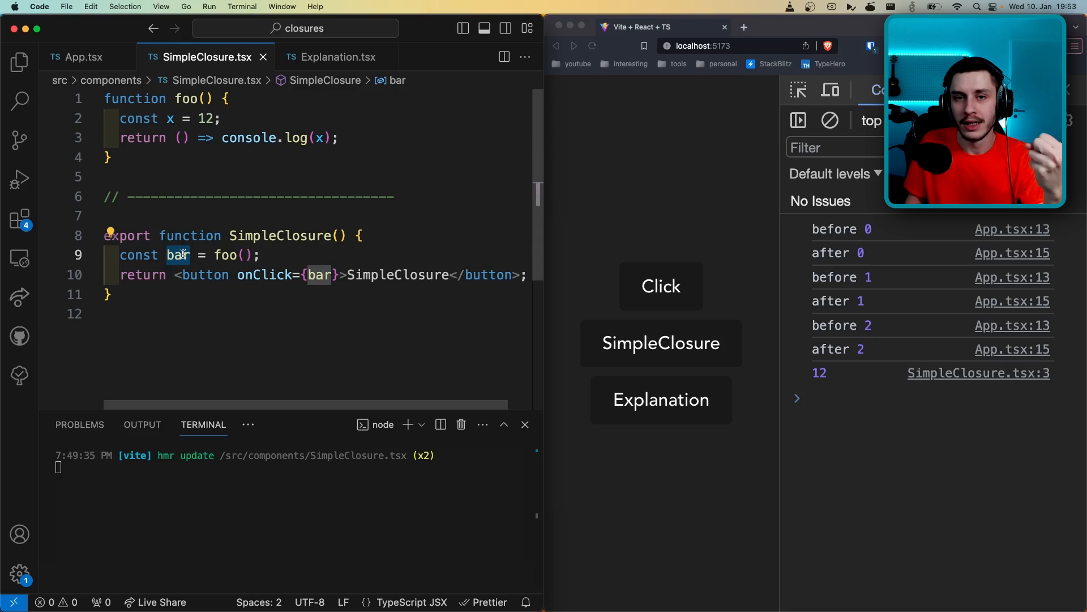
{"action": "mouse_move", "coordinate": [178, 255]}
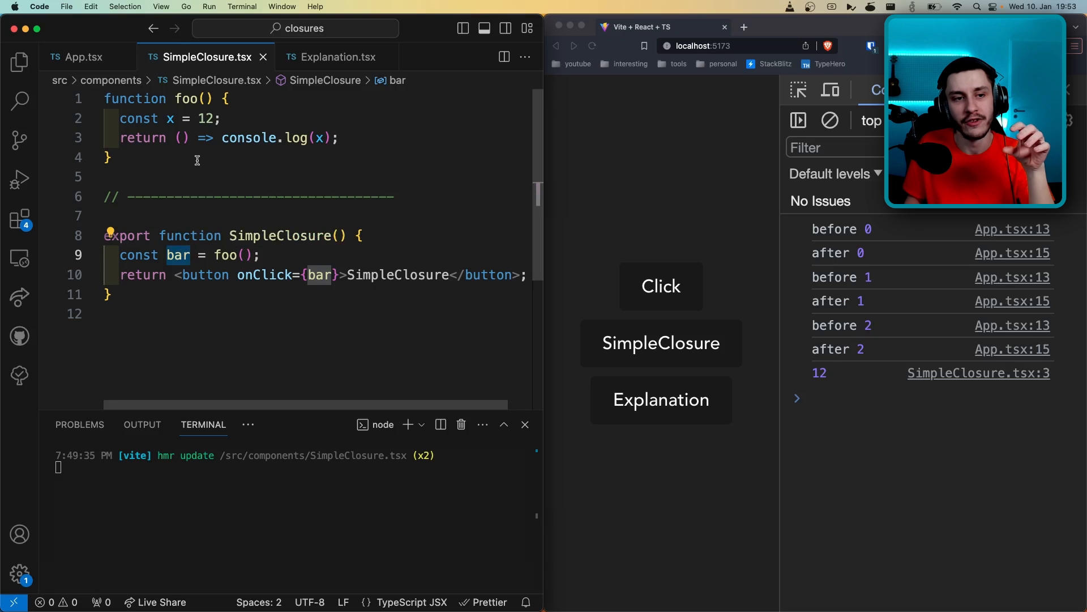
{"action": "left_click", "coordinate": [660, 343]}
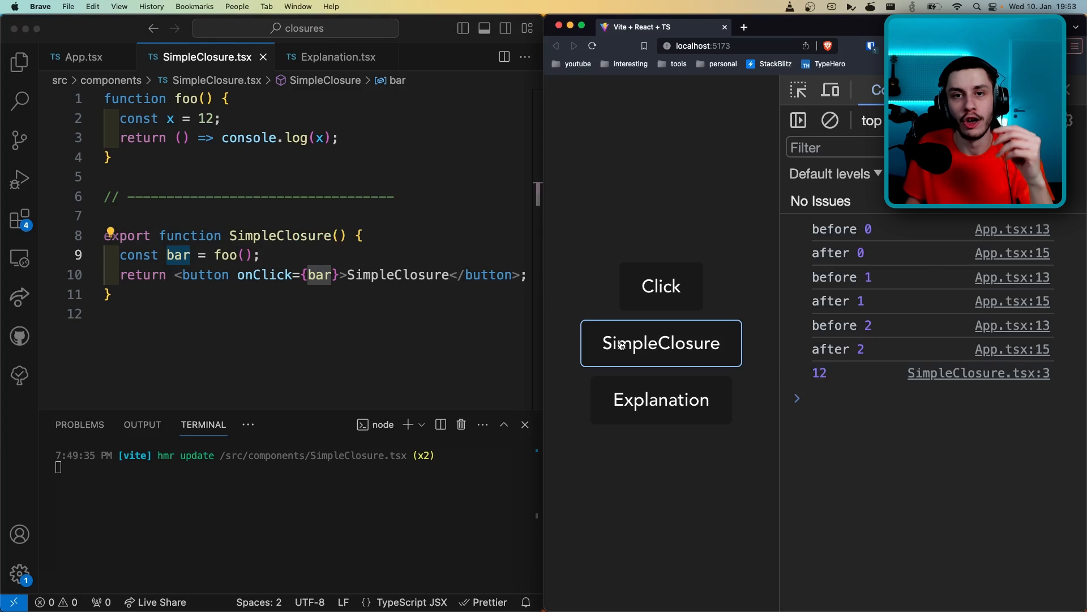
{"action": "left_click", "coordinate": [339, 57]}
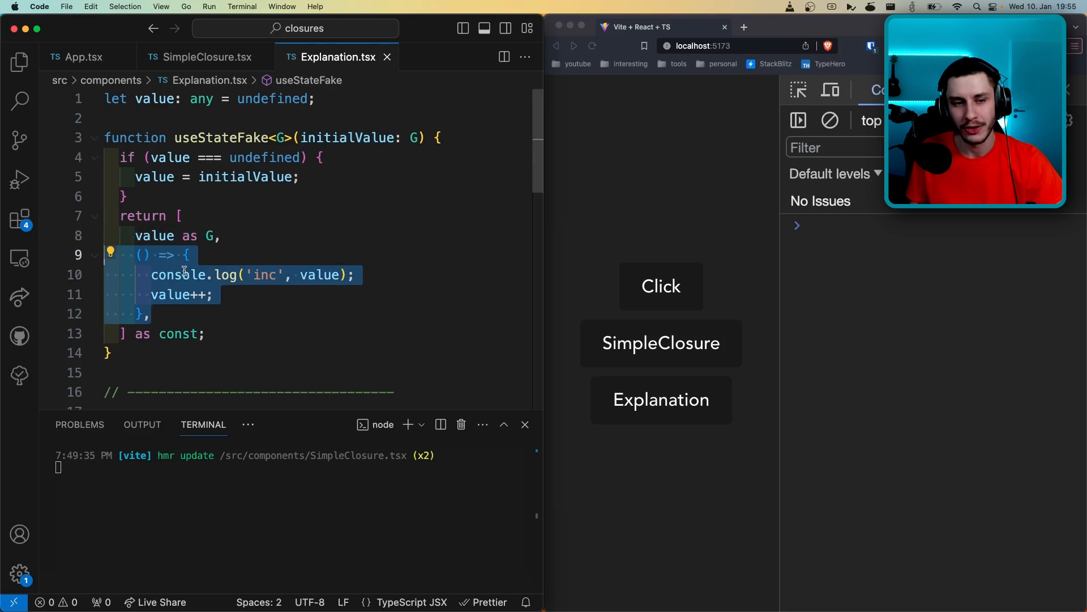
- Examine the inc and click log lines in Explanation.tsx and compare with App.tsx's after log
{"action": "left_click", "coordinate": [351, 274]}
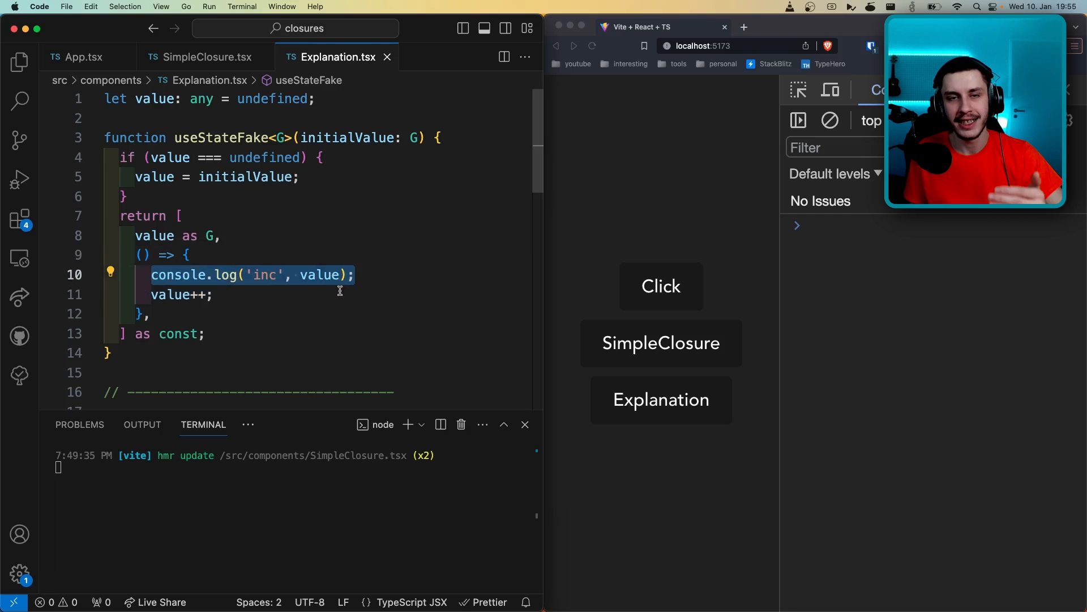
{"action": "scroll", "scroll_direction": "down", "scroll_amount": 3}
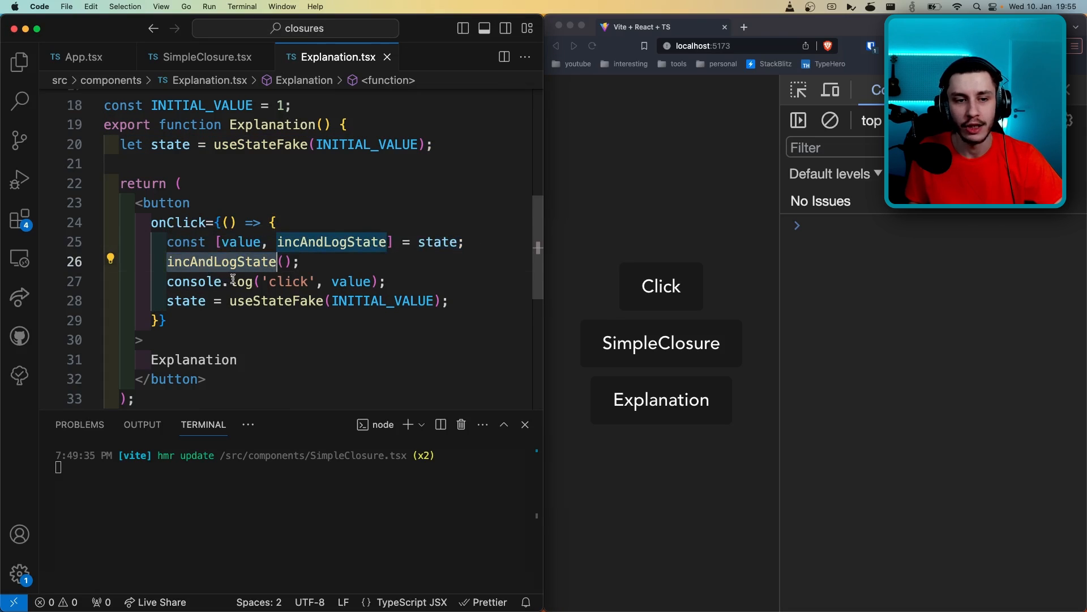
{"action": "left_click", "coordinate": [229, 281]}
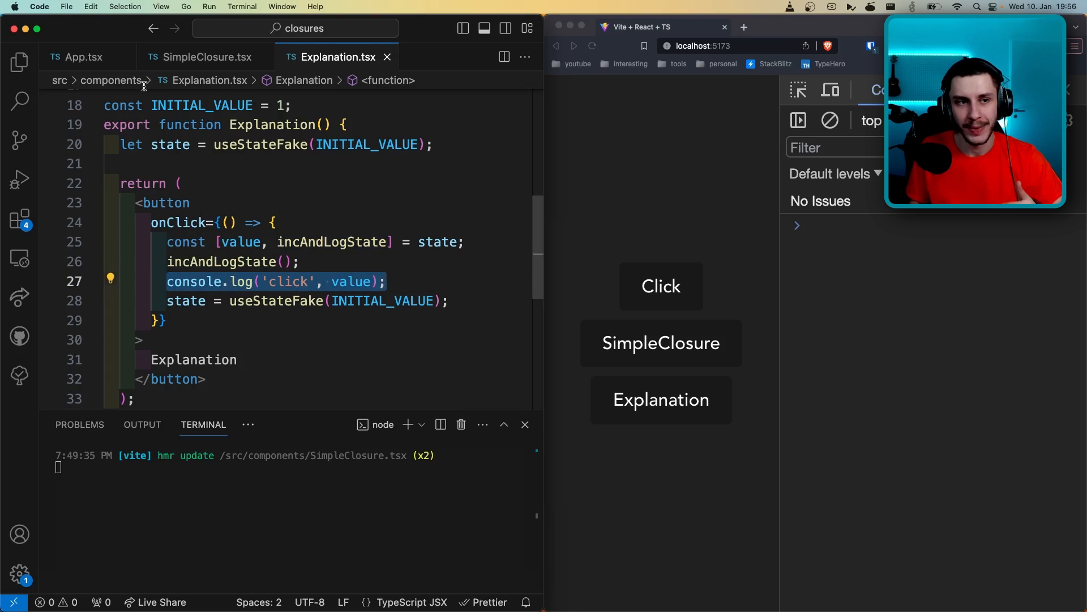
{"action": "left_click", "coordinate": [78, 56]}
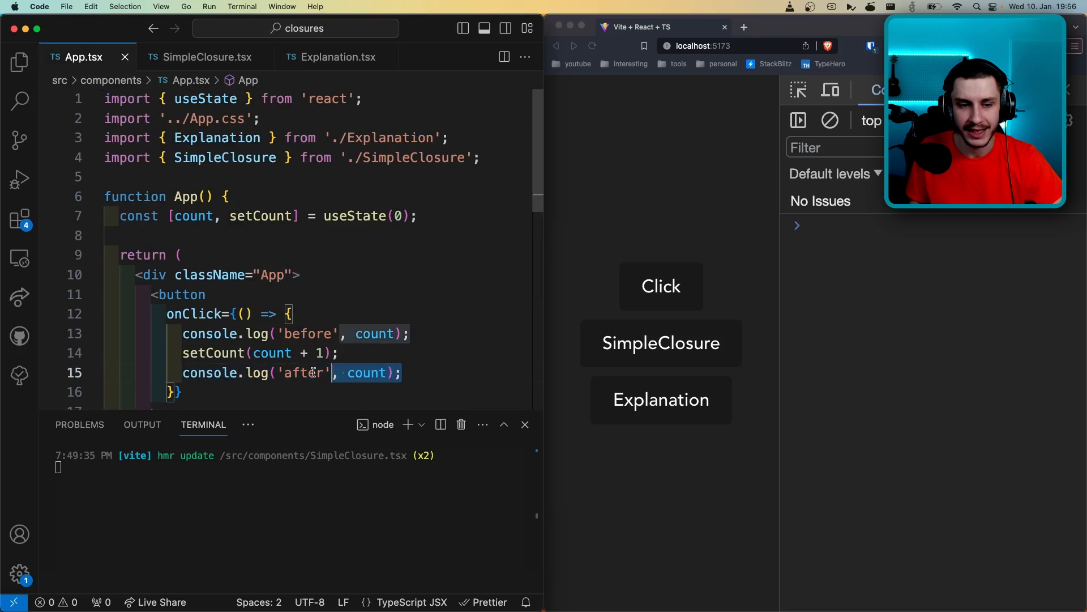
{"action": "left_click", "coordinate": [337, 57]}
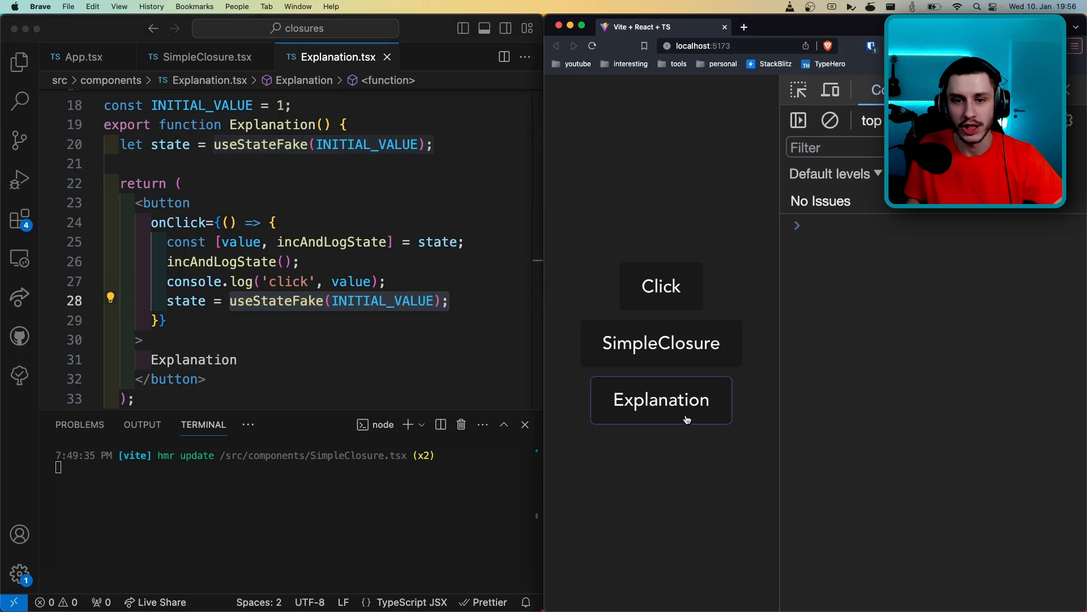
- Run the Explanation example twice, logging inc and click values 1, then 2
{"action": "left_click", "coordinate": [660, 399]}
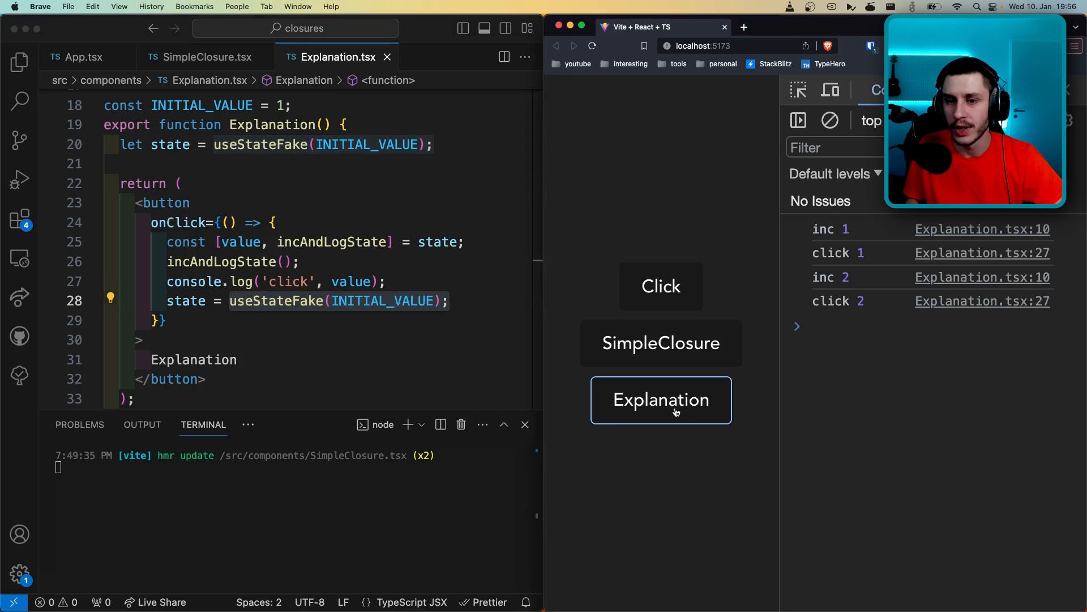
{"action": "left_click", "coordinate": [660, 399]}
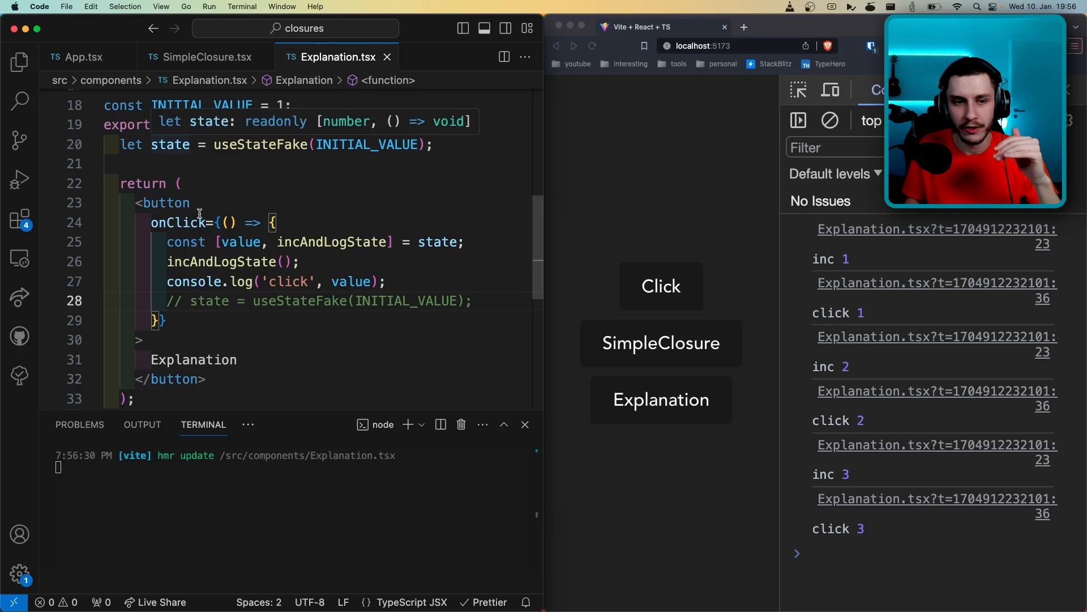
- Highlight value, log inc rising to 4 with click at 1, and examine useStateFake
{"action": "double_click", "coordinate": [242, 242]}
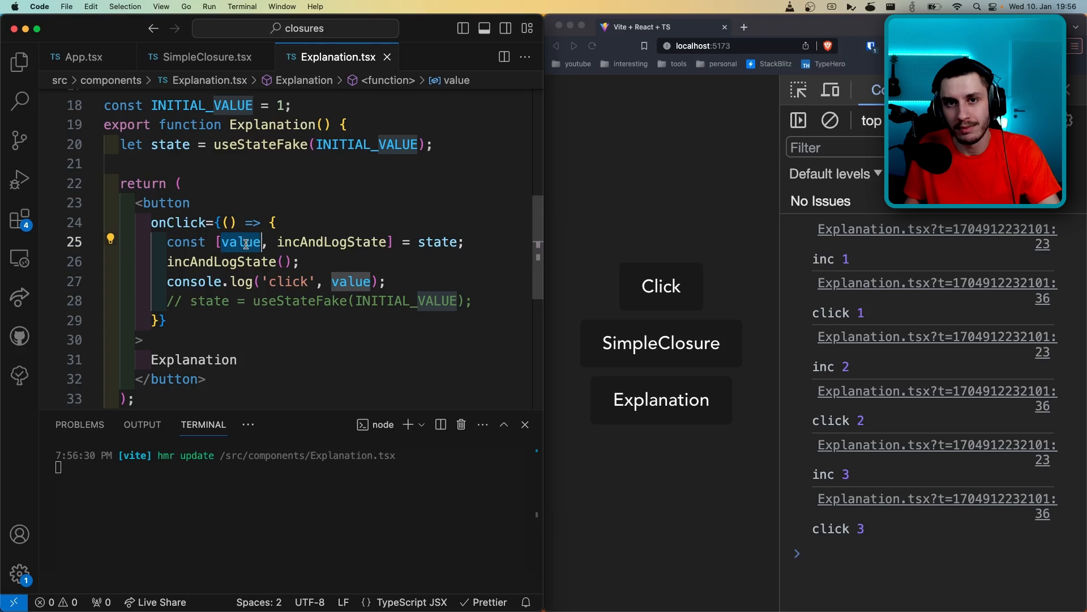
{"action": "mouse_move", "coordinate": [781, 238]}
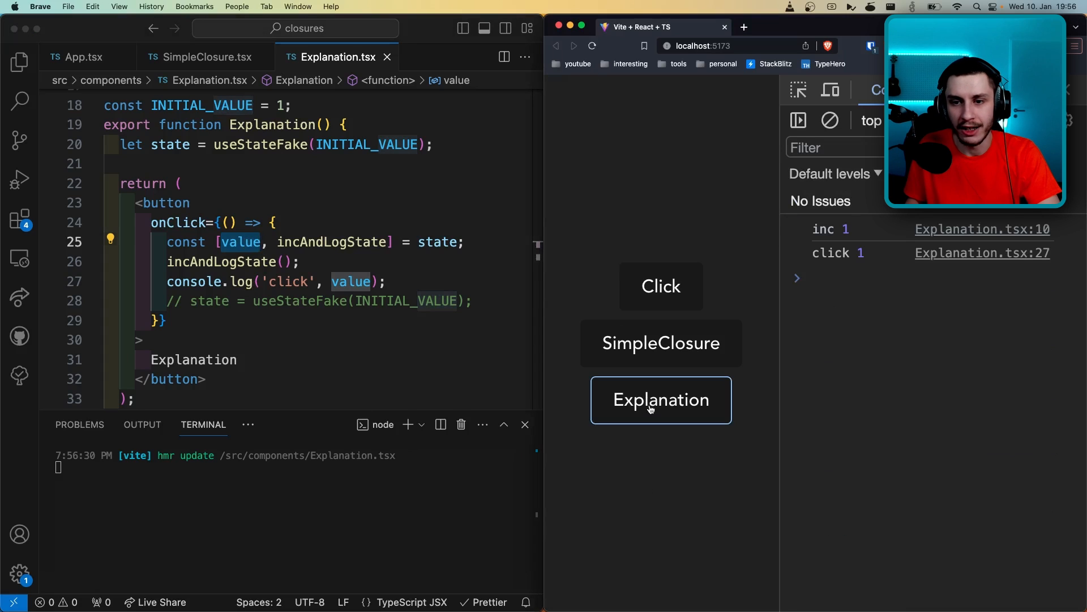
{"action": "left_click", "coordinate": [661, 400]}
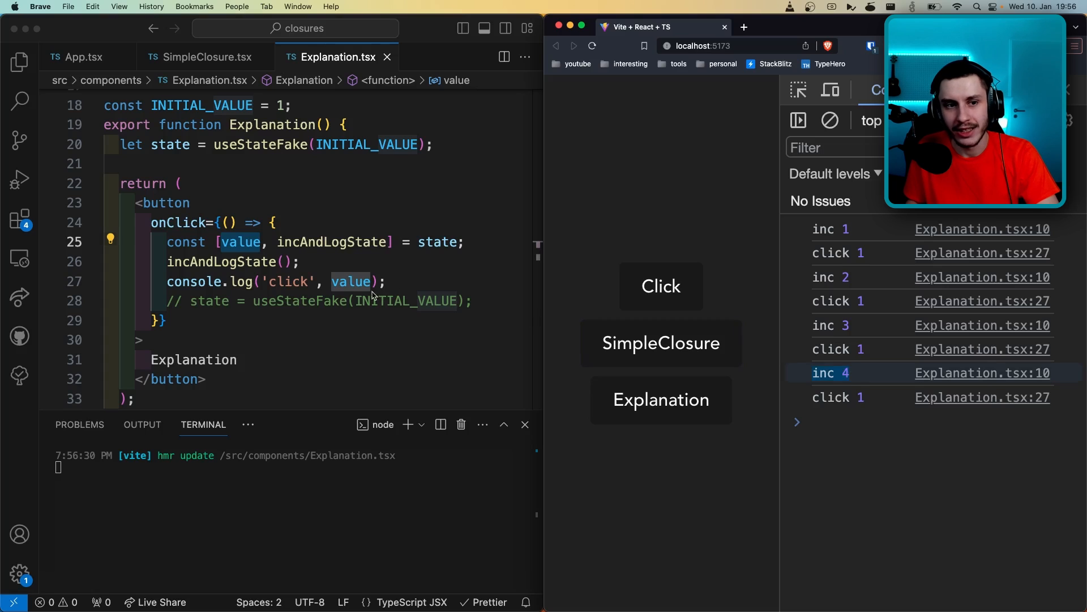
{"action": "scroll", "scroll_direction": "up", "scroll_amount": 3}
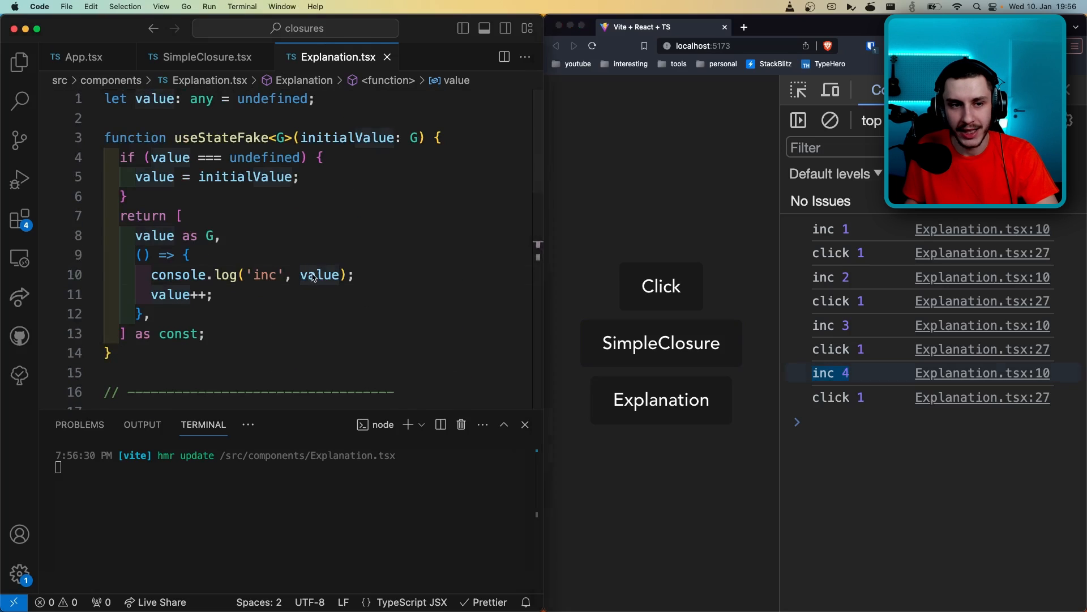
{"action": "mouse_move", "coordinate": [319, 274]}
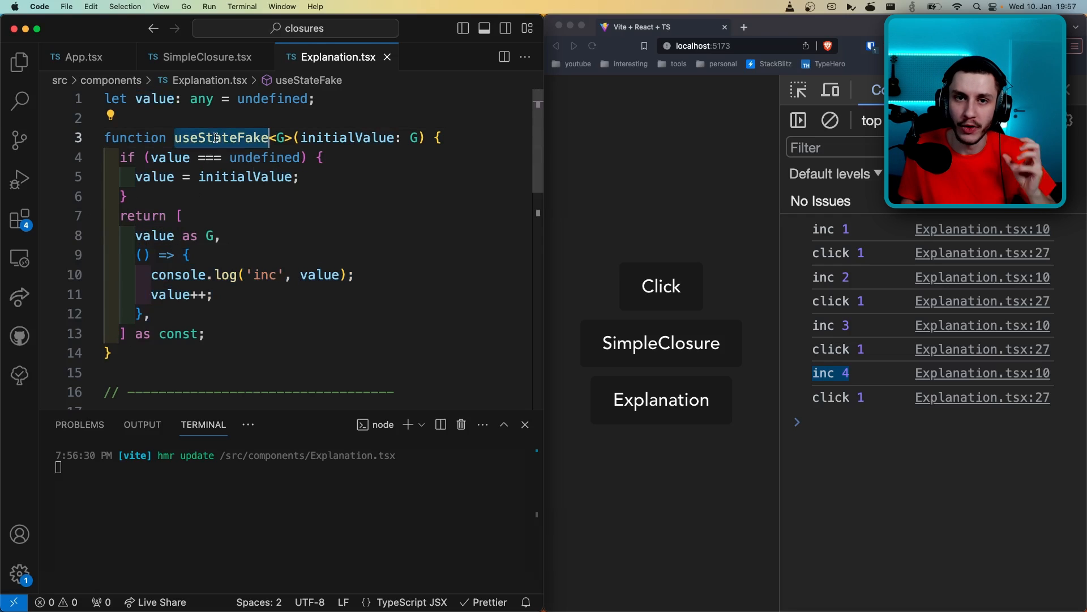
{"action": "double_click", "coordinate": [153, 235]}
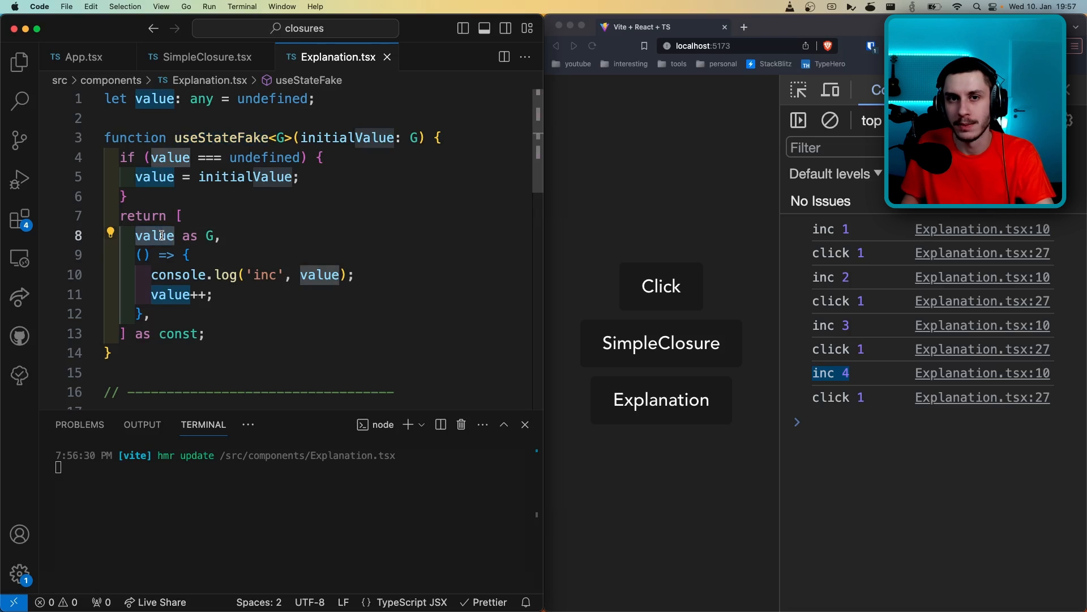
{"action": "scroll", "scroll_direction": "down", "scroll_amount": 3}
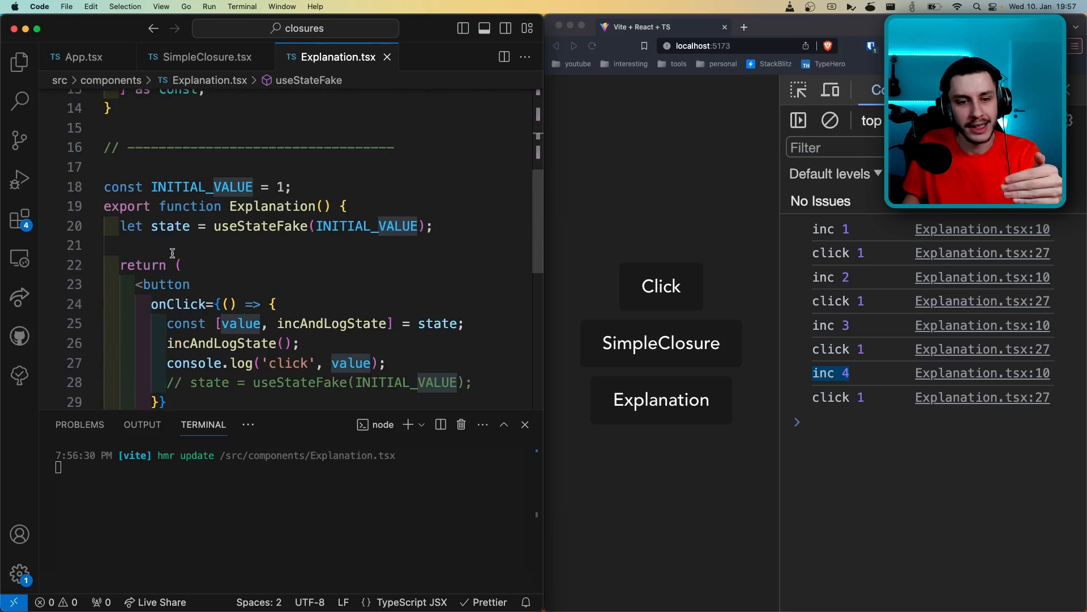
{"action": "scroll", "scroll_direction": "down", "scroll_amount": 3}
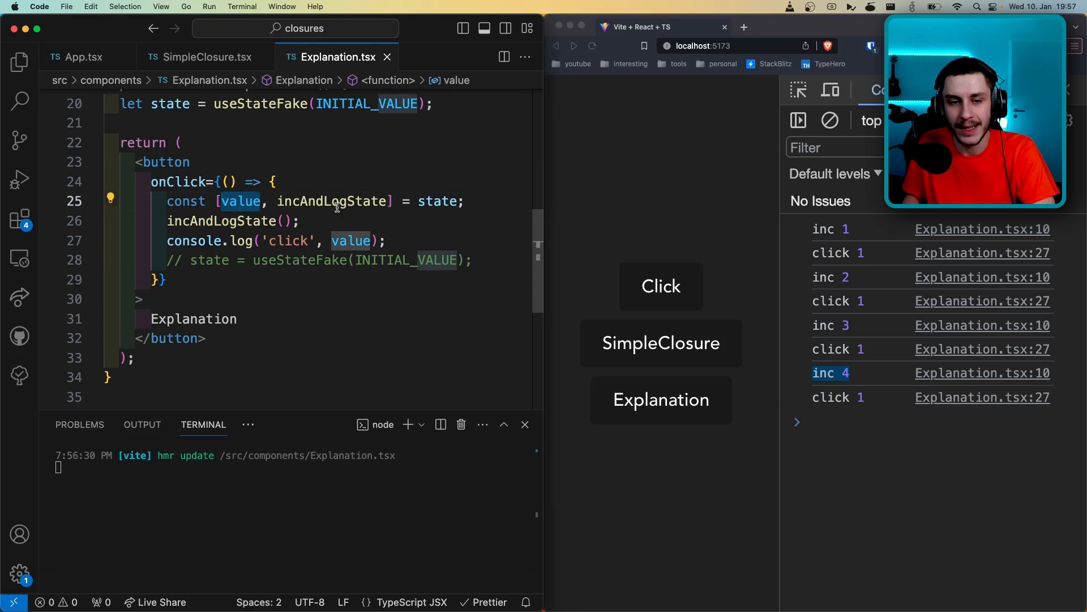
{"action": "scroll", "scroll_direction": "up", "scroll_amount": 3}
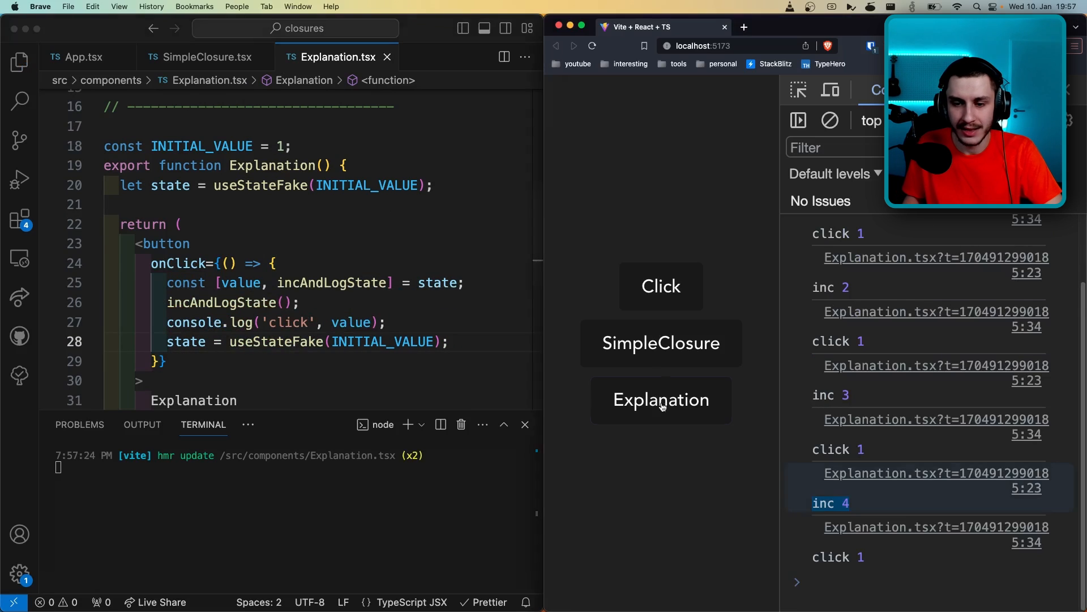
- Run Explanation again so inc and click climb together to 5, then return to App.tsx
{"action": "left_click", "coordinate": [661, 399]}
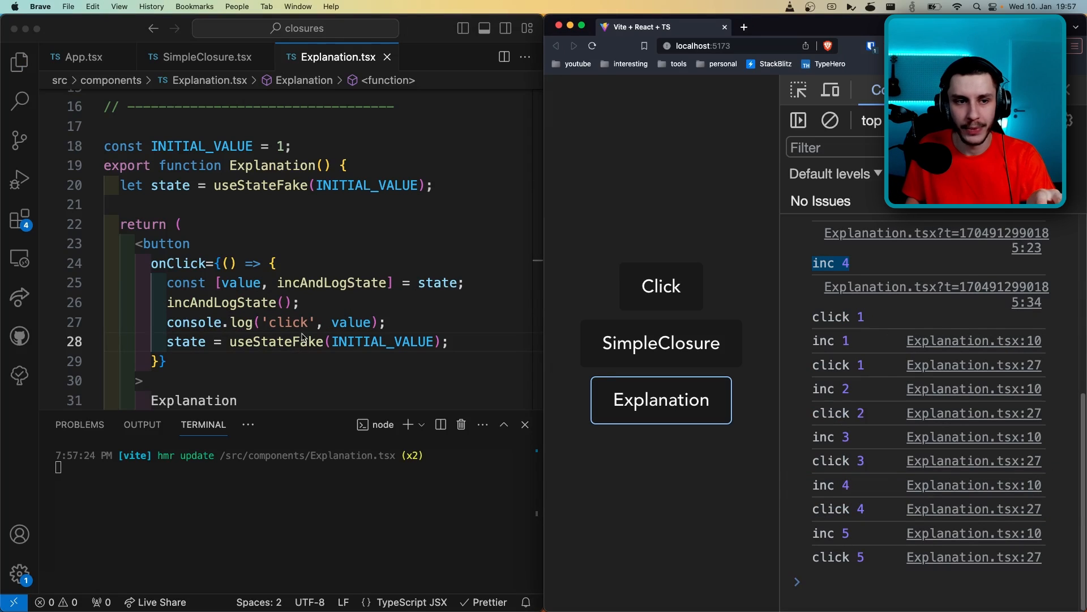
{"action": "left_click", "coordinate": [82, 56]}
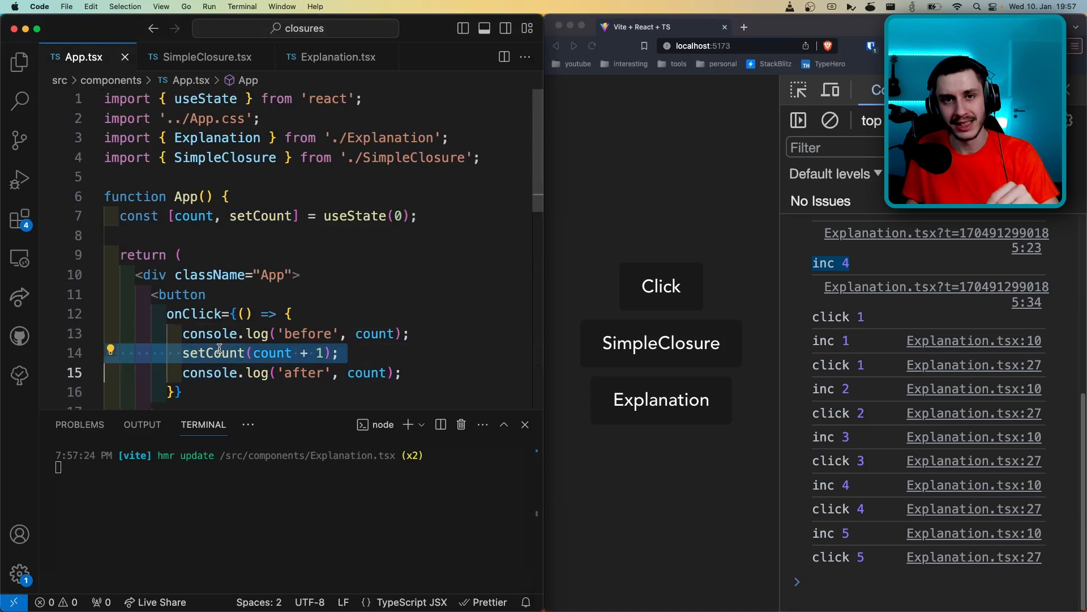
{"action": "mouse_move", "coordinate": [213, 352]}
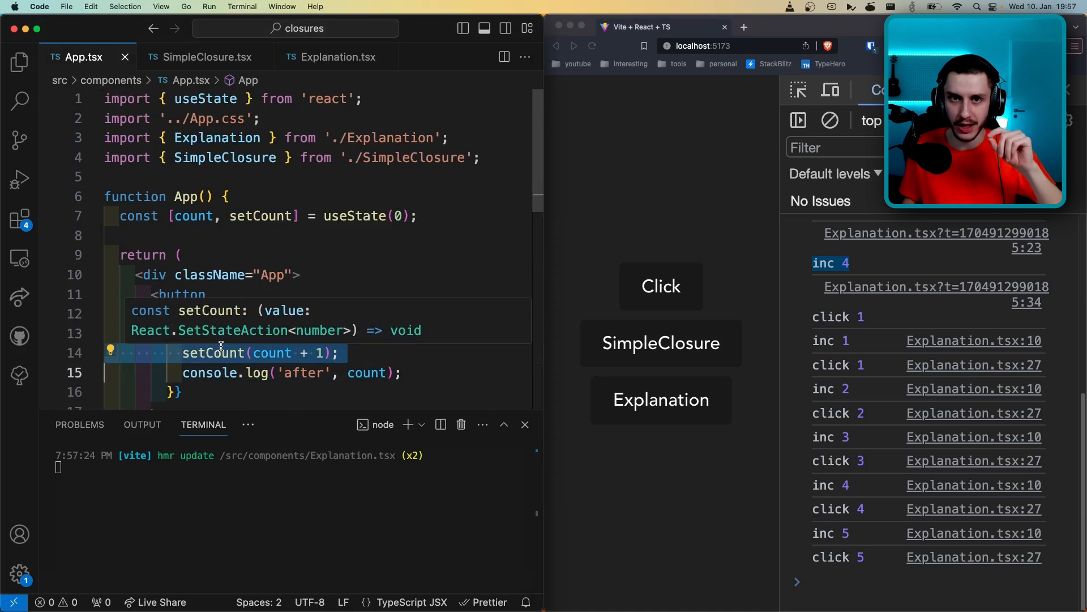
{"action": "mouse_move", "coordinate": [224, 345]}
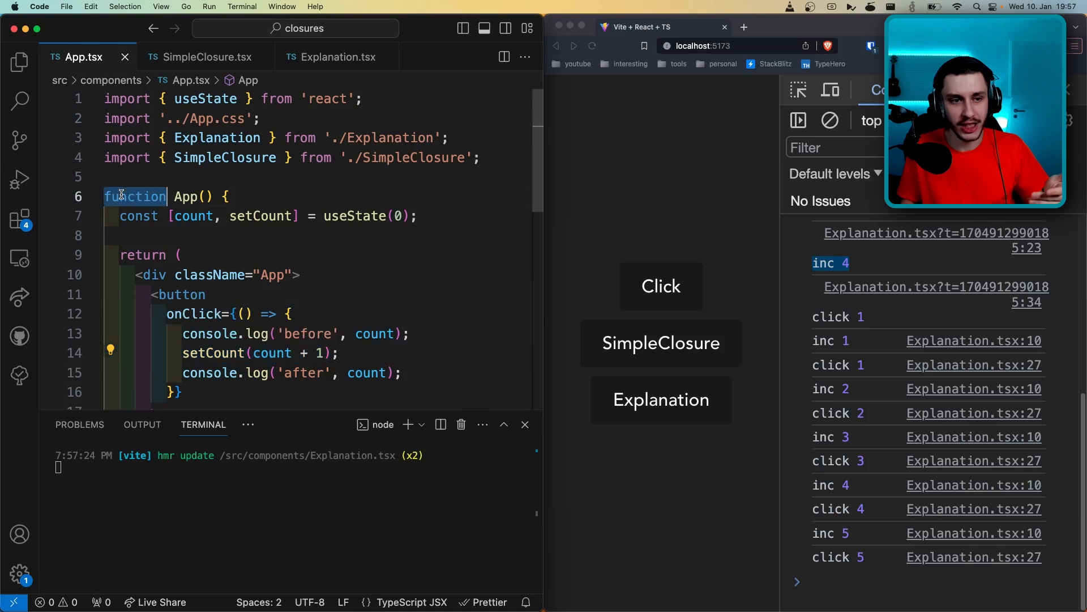
- Run the Click example, highlighting the after log, App, useState(0) and count + 1
{"action": "scroll", "scroll_direction": "down", "scroll_amount": 3}
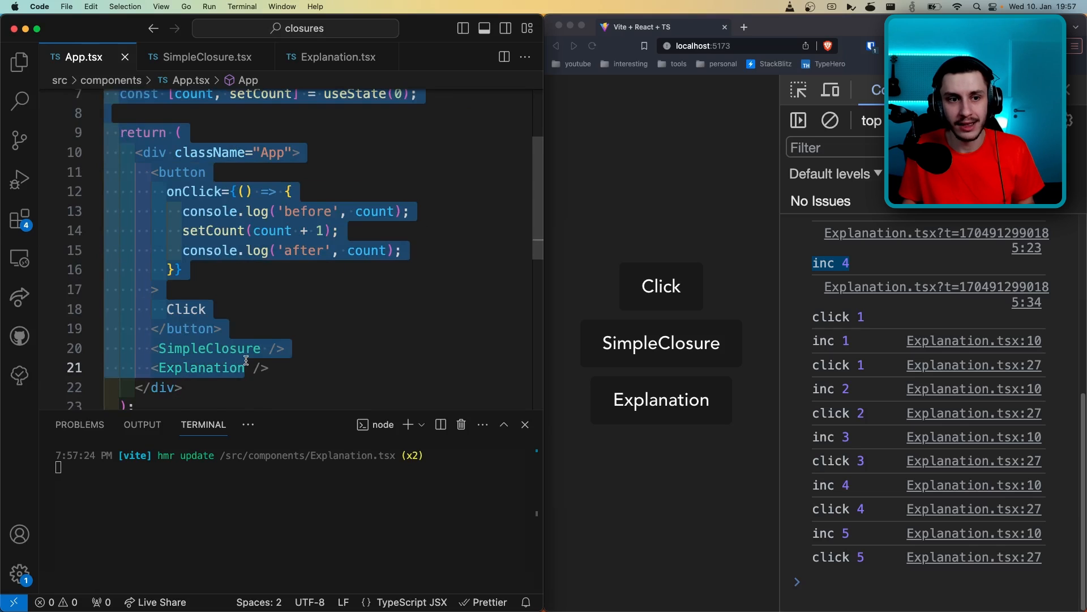
{"action": "type", "text": "c"}
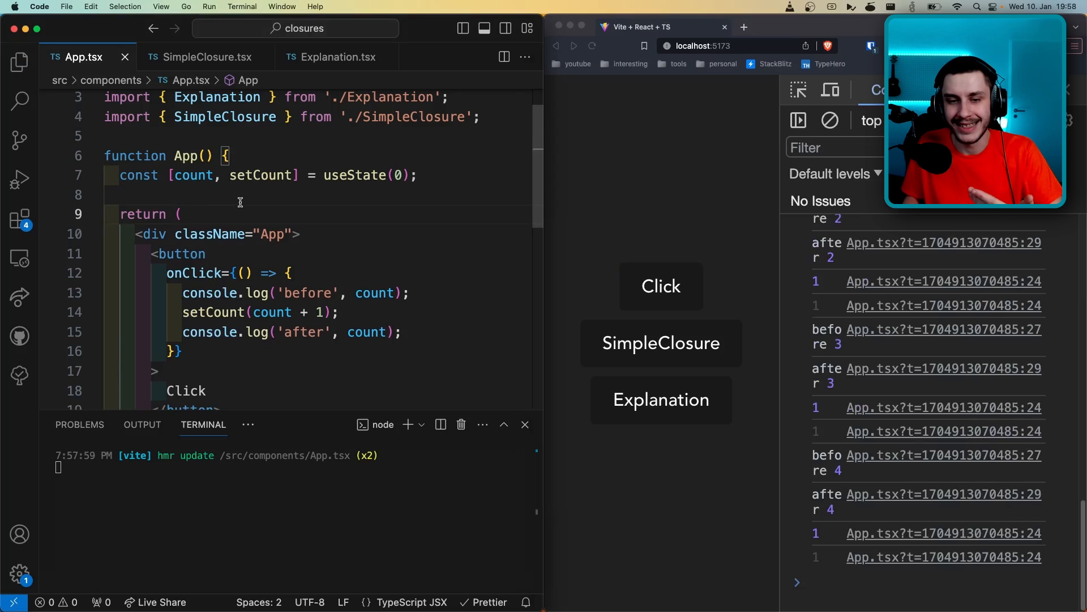
{"action": "double_click", "coordinate": [192, 175]}
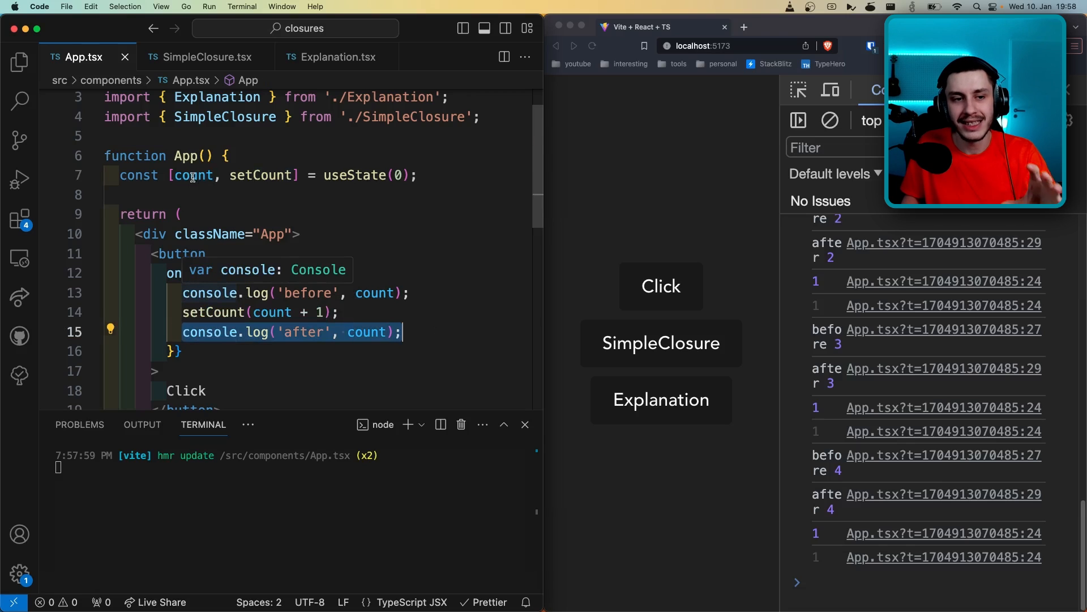
{"action": "double_click", "coordinate": [354, 175]}
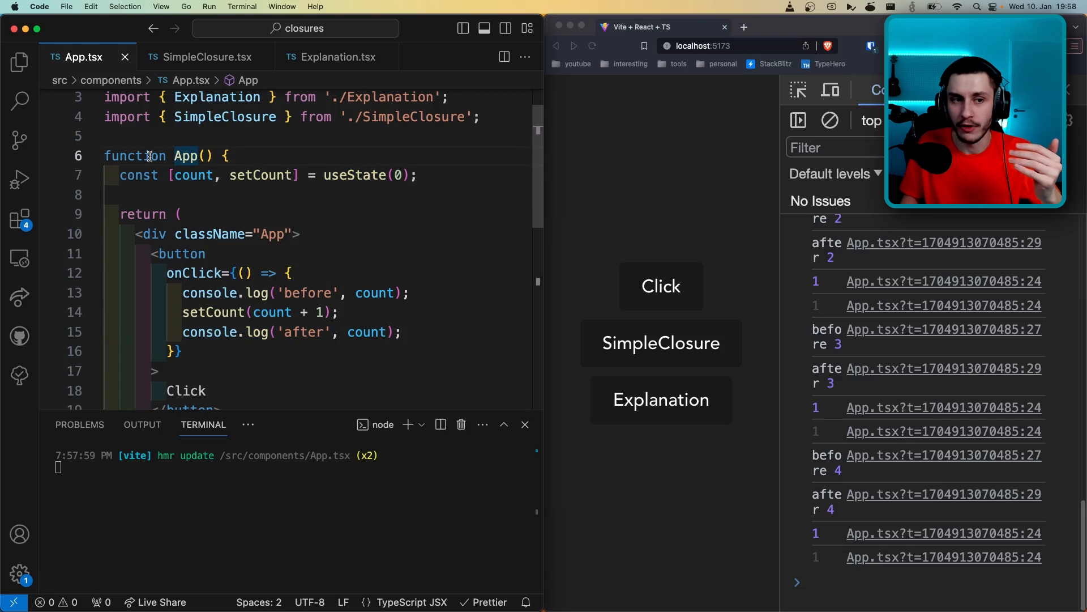
{"action": "double_click", "coordinate": [356, 175]}
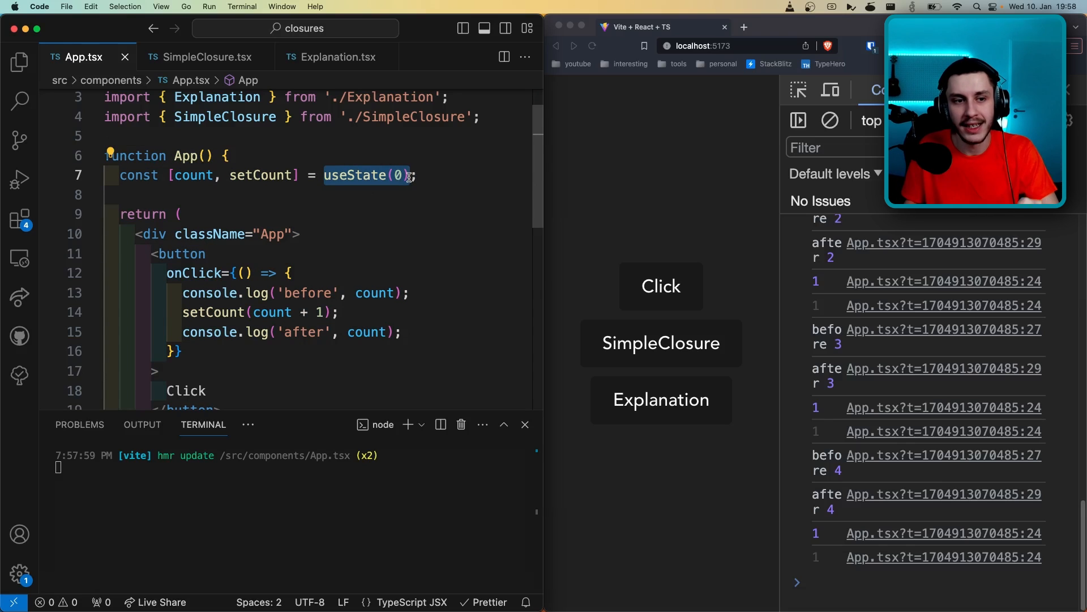
{"action": "double_click", "coordinate": [192, 175]}
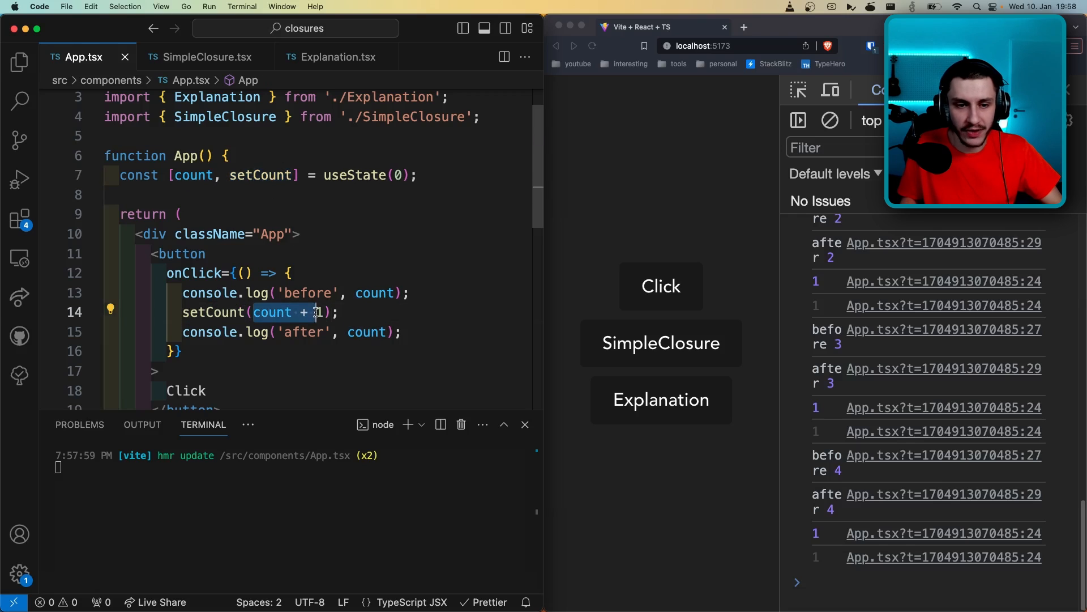
- Replace count + 1 in setCount with prev => prev + 1 and highlight prev
{"action": "type", "text": "prev => prev"}
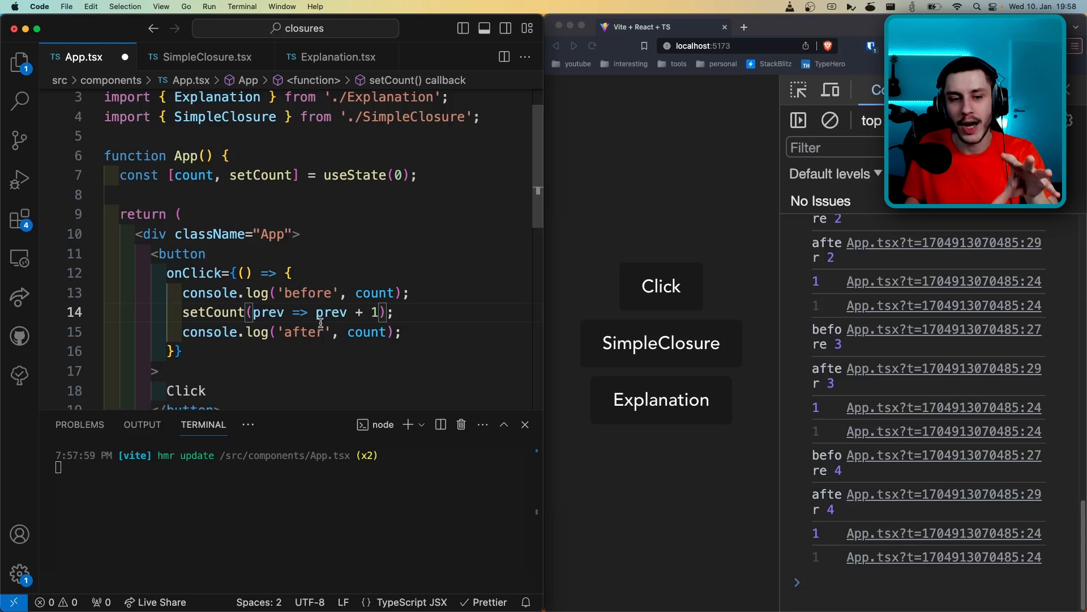
{"action": "mouse_move", "coordinate": [327, 279]}
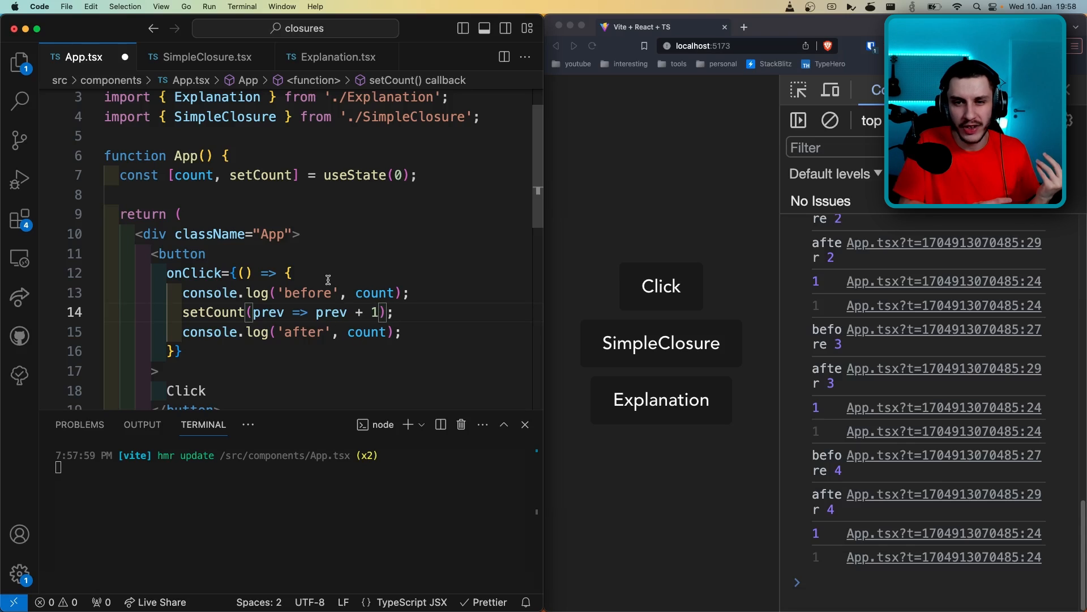
{"action": "double_click", "coordinate": [267, 312]}
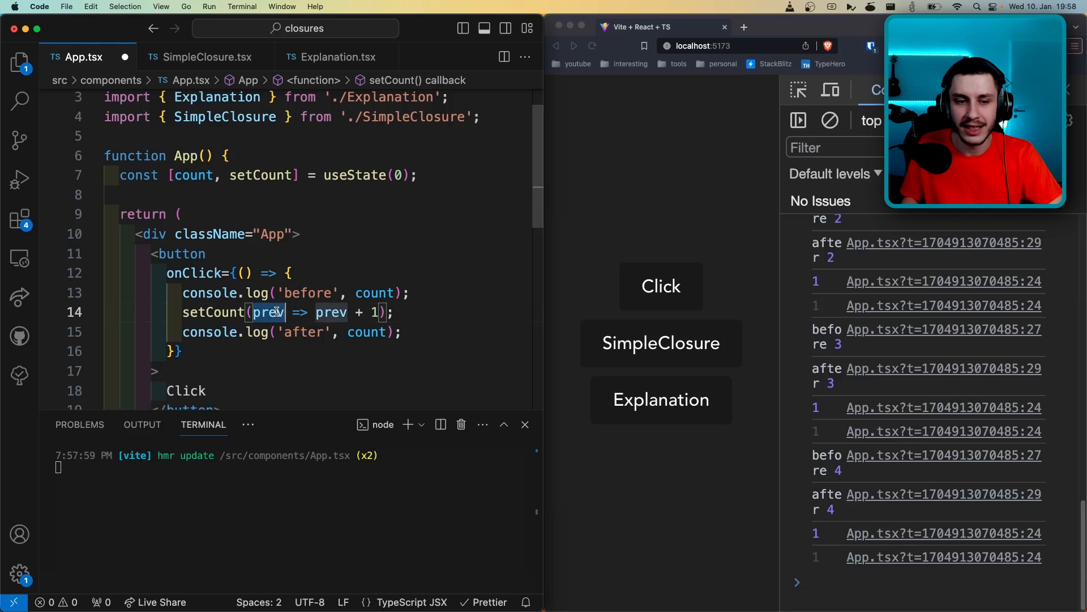